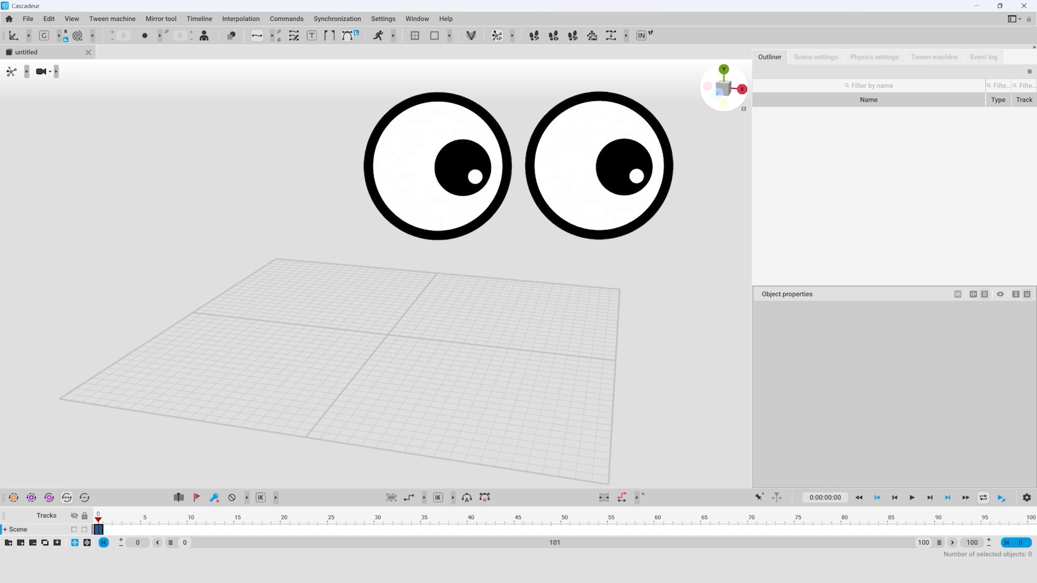
Load the Cascy sample character and orbit the camera around her.
click(73, 18)
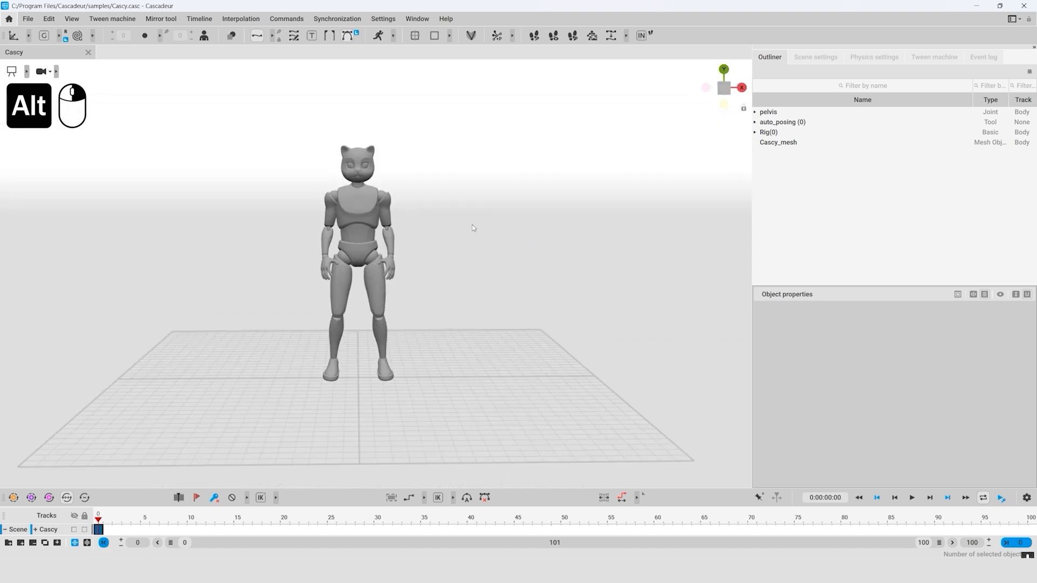
mouse_move(484, 222)
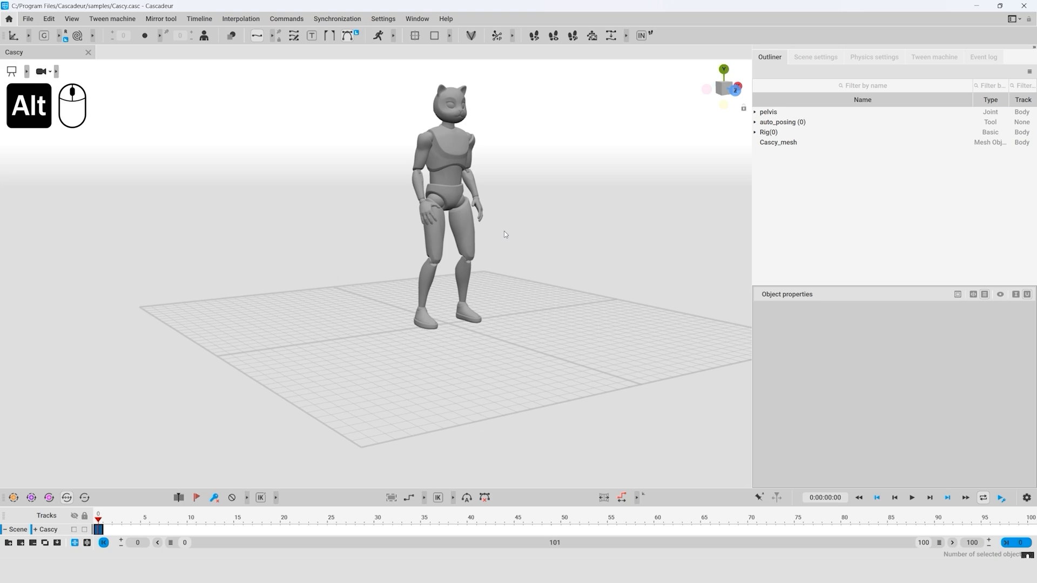
drag(504, 234, 496, 346)
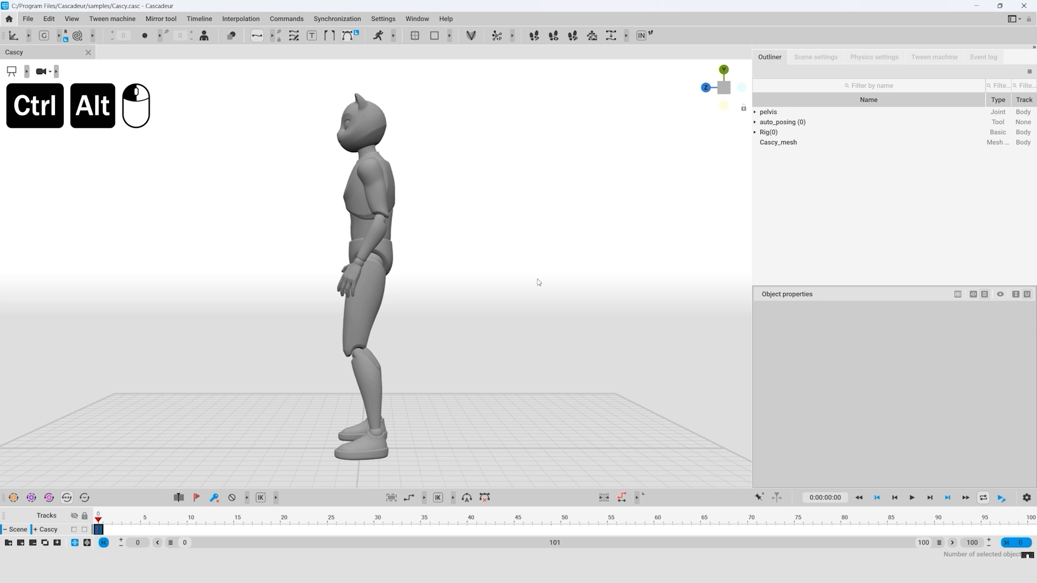
mouse_move(566, 281)
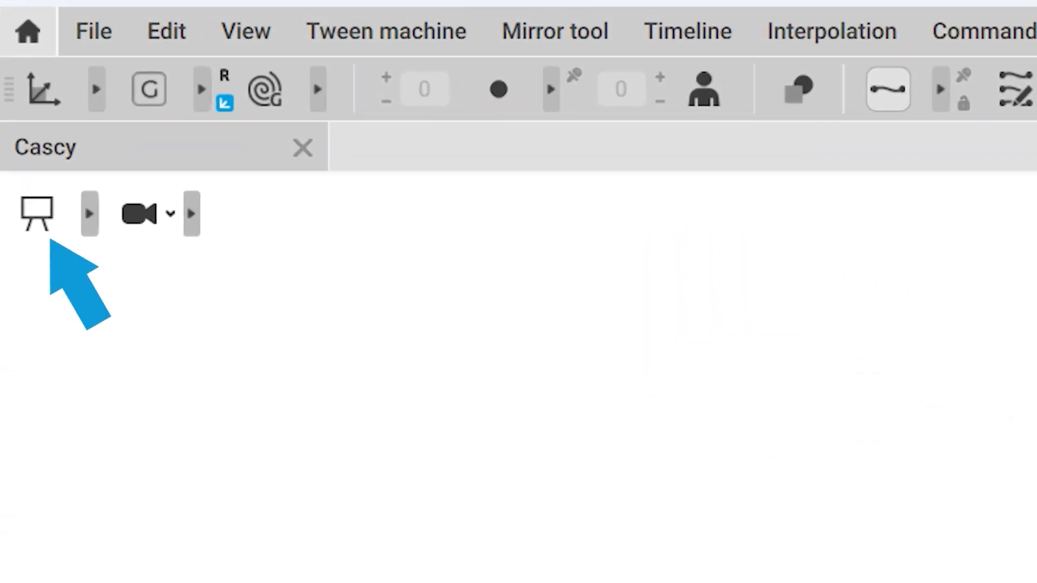
Review the edit and camera mode icons, then load the Dracorex_walk_cycle sample.
click(89, 214)
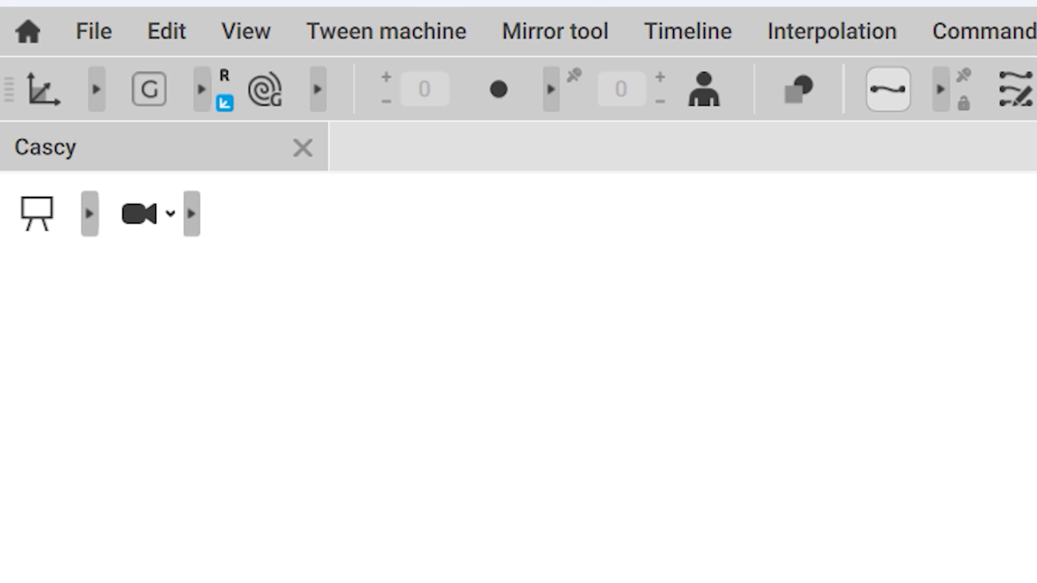
click(167, 214)
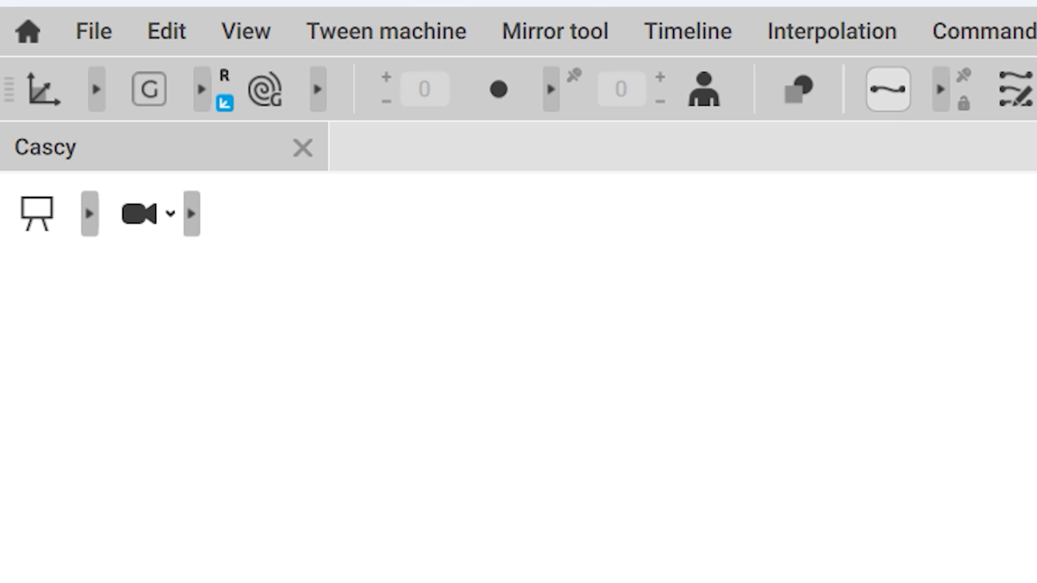
click(192, 215)
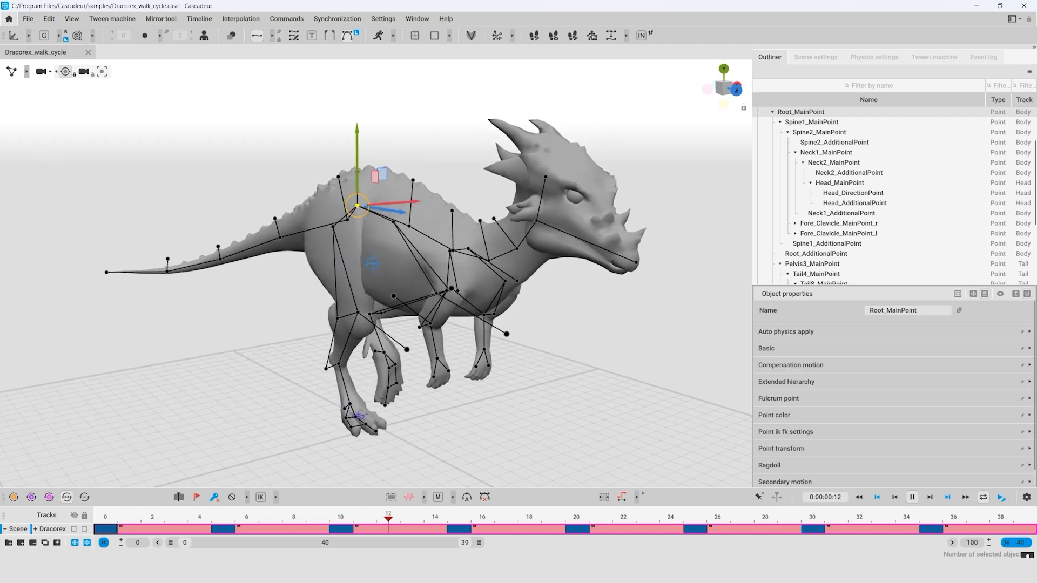
Add a camera to the Dracorex scene and switch back to the Cascy tab.
click(884, 530)
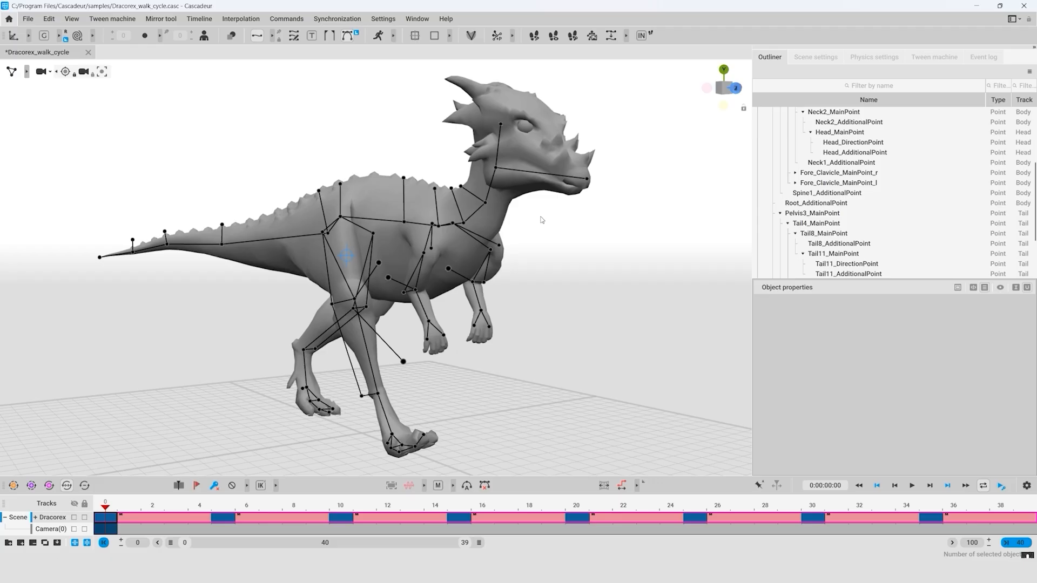
click(484, 201)
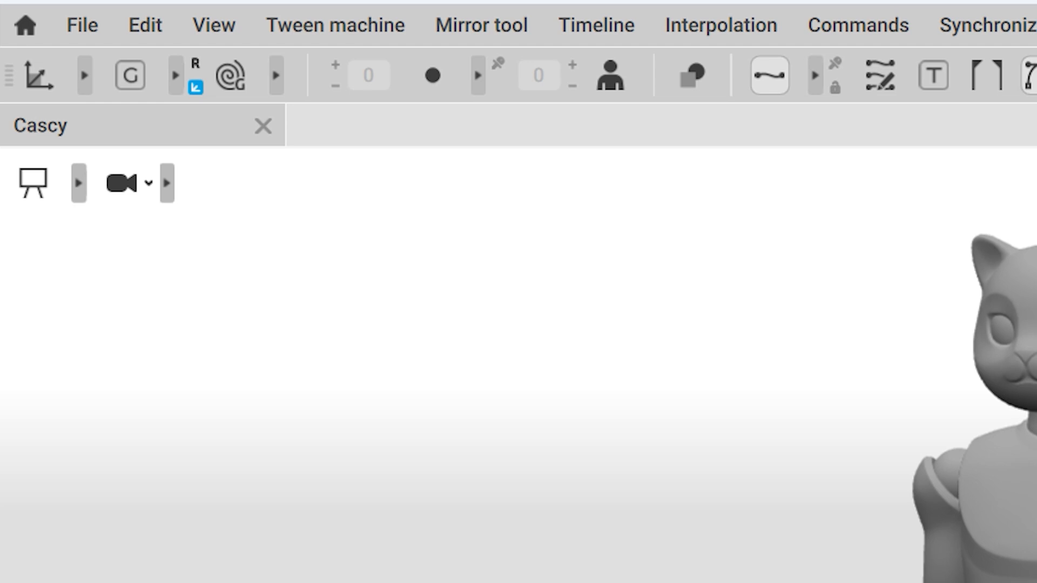
Toggle Cascy's rig visualisation and wireframe mesh display.
click(211, 25)
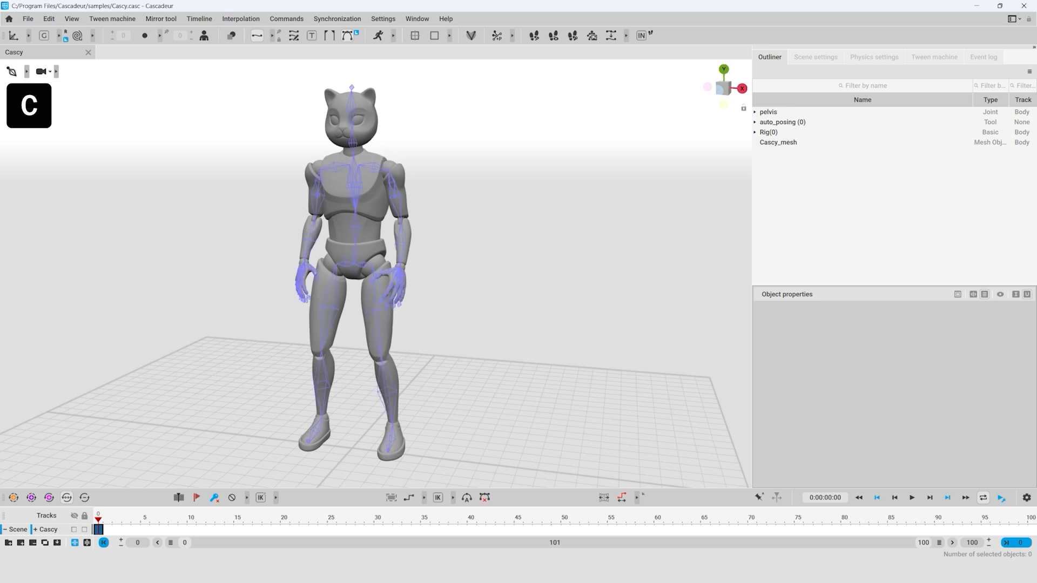
key(Shift+S)
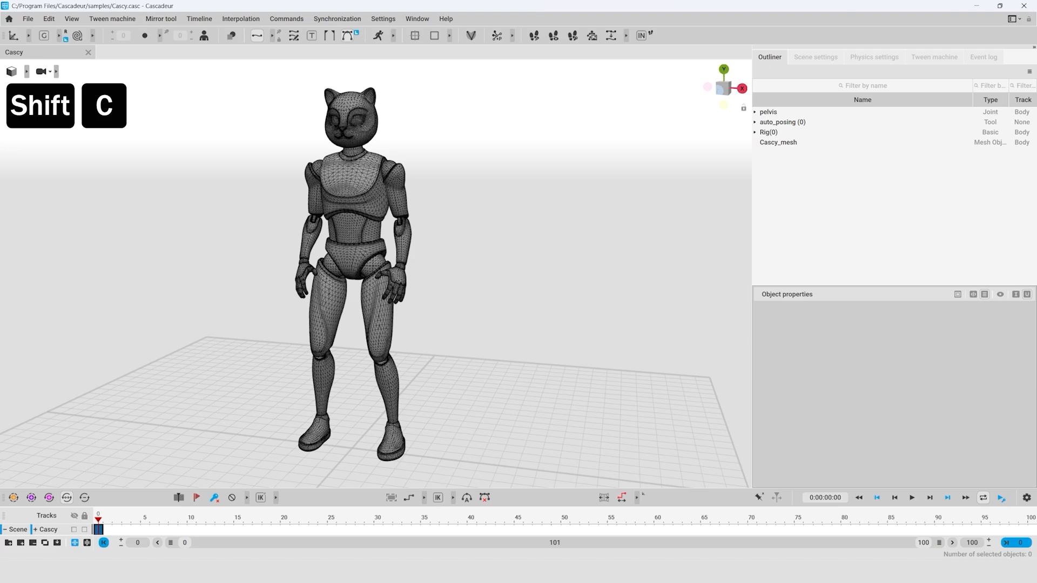
click(76, 19)
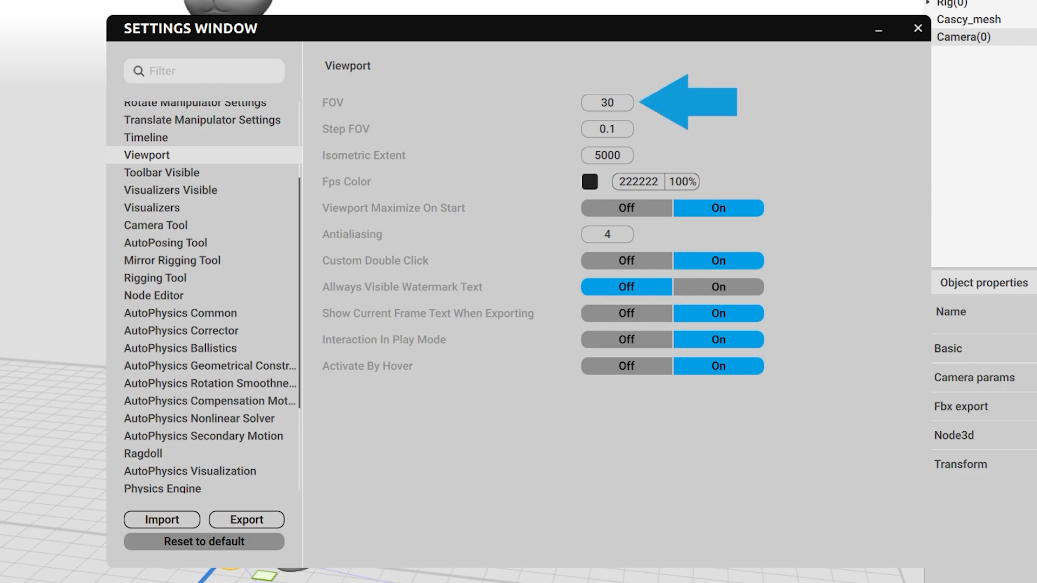
Close the viewport settings and hide Cascy's body mesh, leaving only rig joints.
click(915, 30)
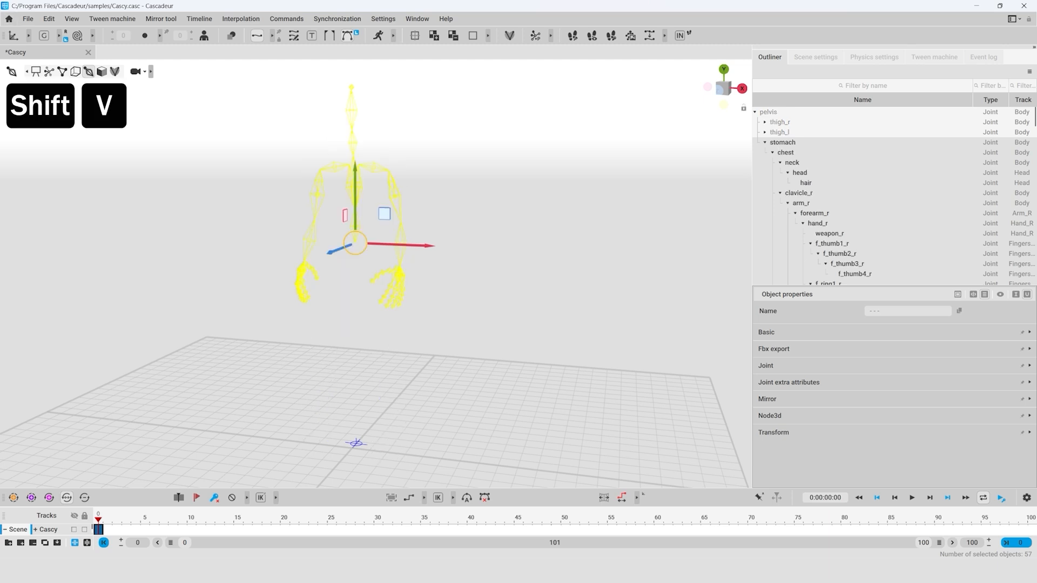
key(Alt)
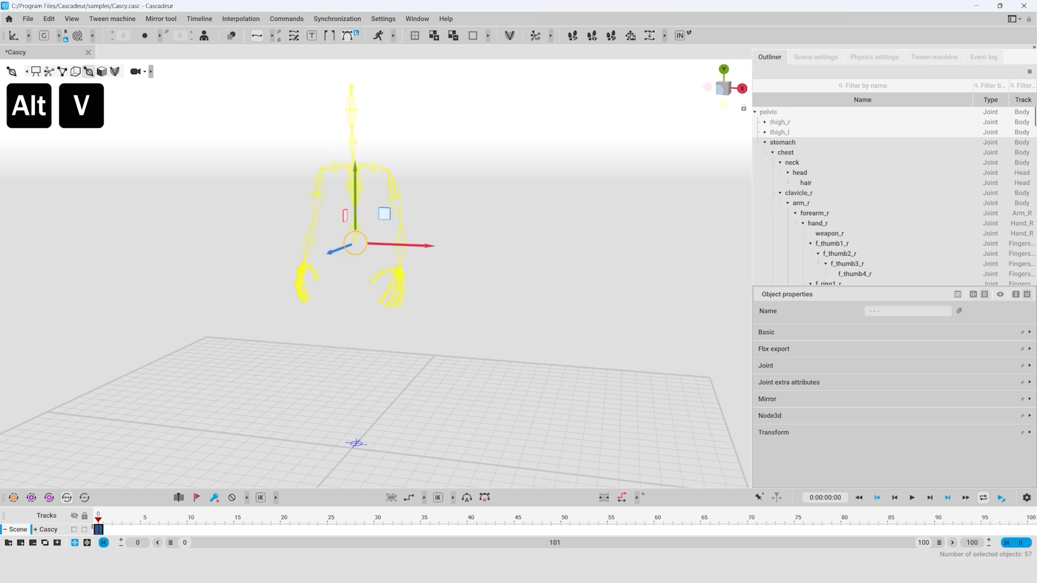